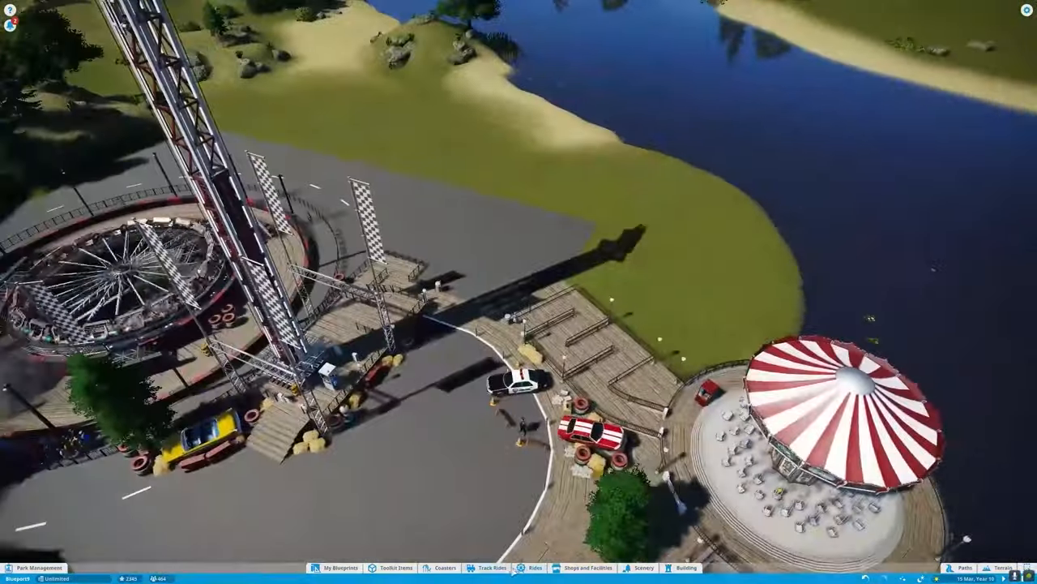
Step: Select the go-kart ride beside the lake to edit its track and station
click(490, 567)
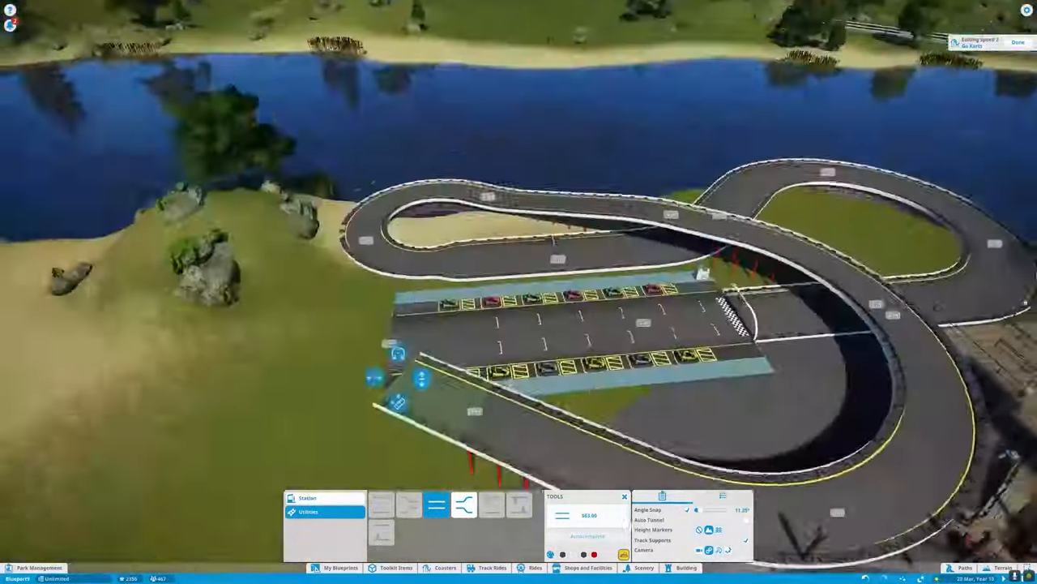
Step: Zoom the view and extend the go-kart track past the rocky shoreline
scroll(down, 3)
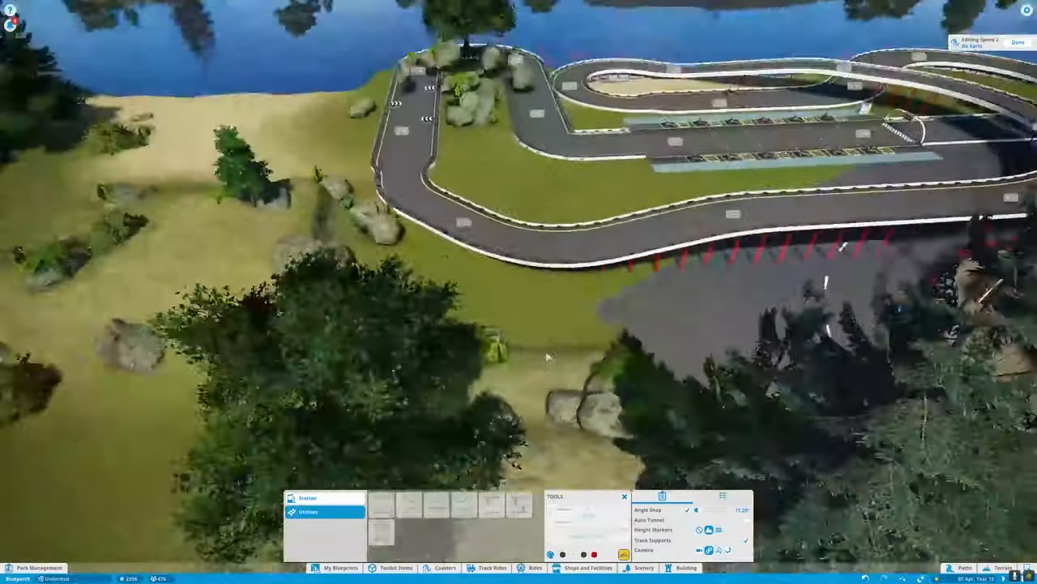
click(1002, 42)
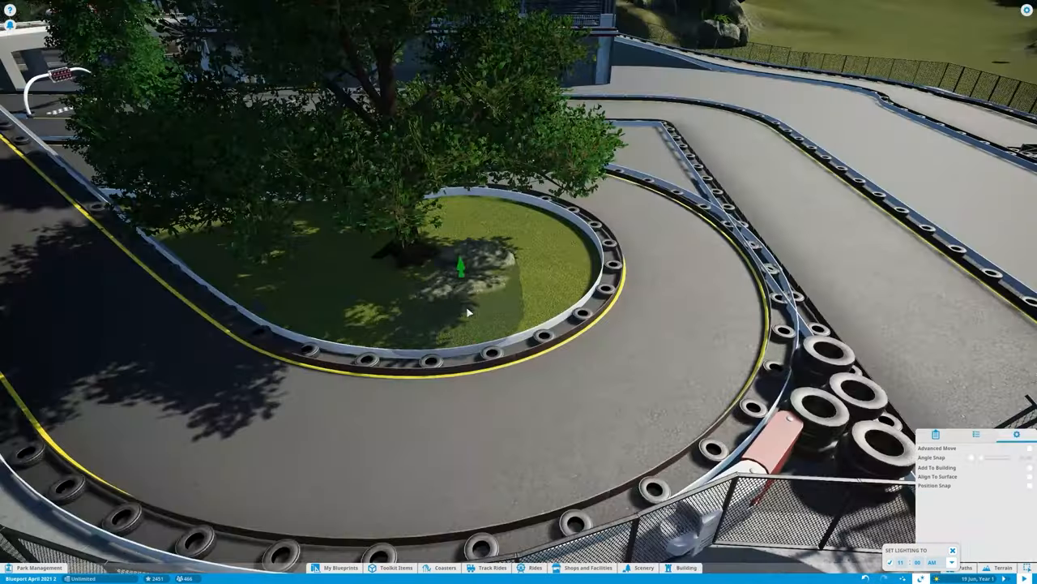
Step: Place white Race Barrier pieces and tires along the track's inner hairpin curve
click(640, 567)
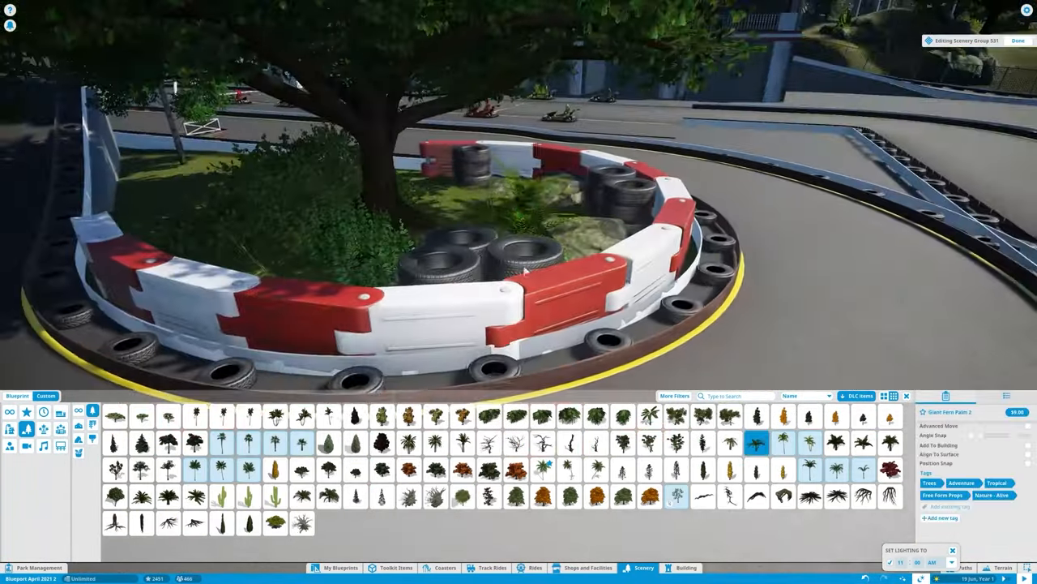
click(681, 567)
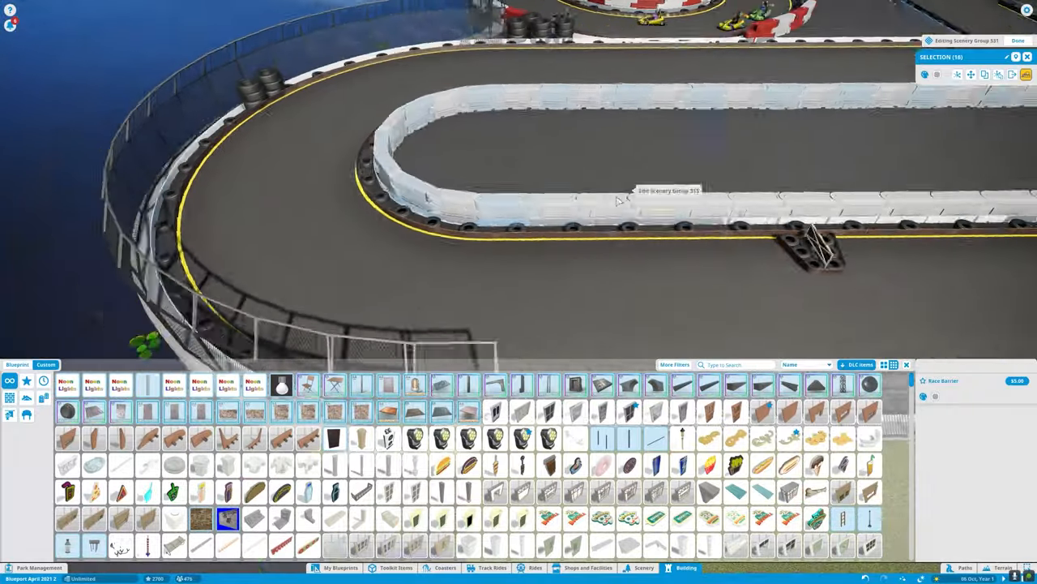
Step: Paint a dirt patch beside the lamp post and plant Miniature Conifer bushes
click(937, 74)
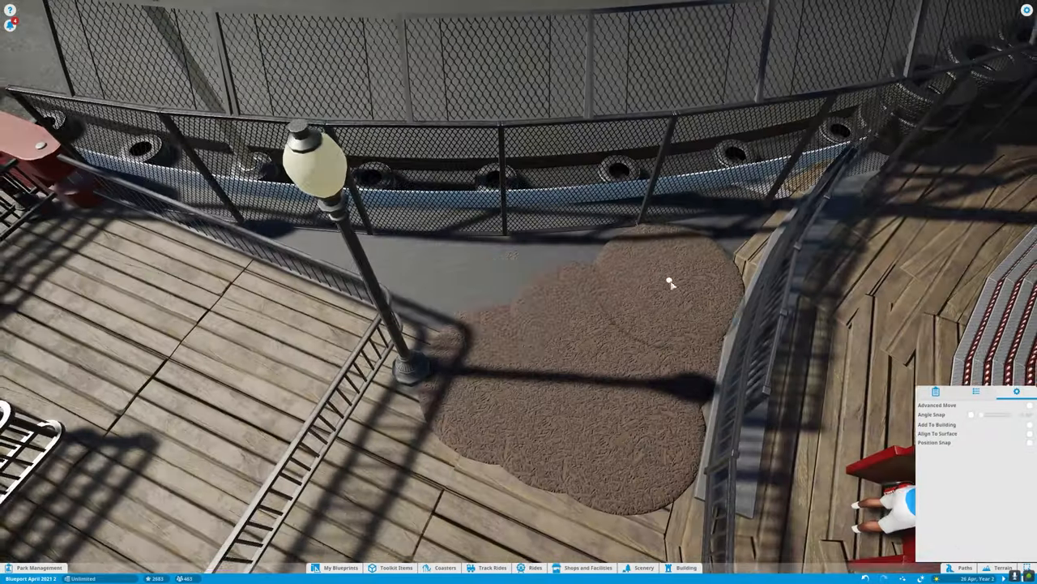
click(644, 569)
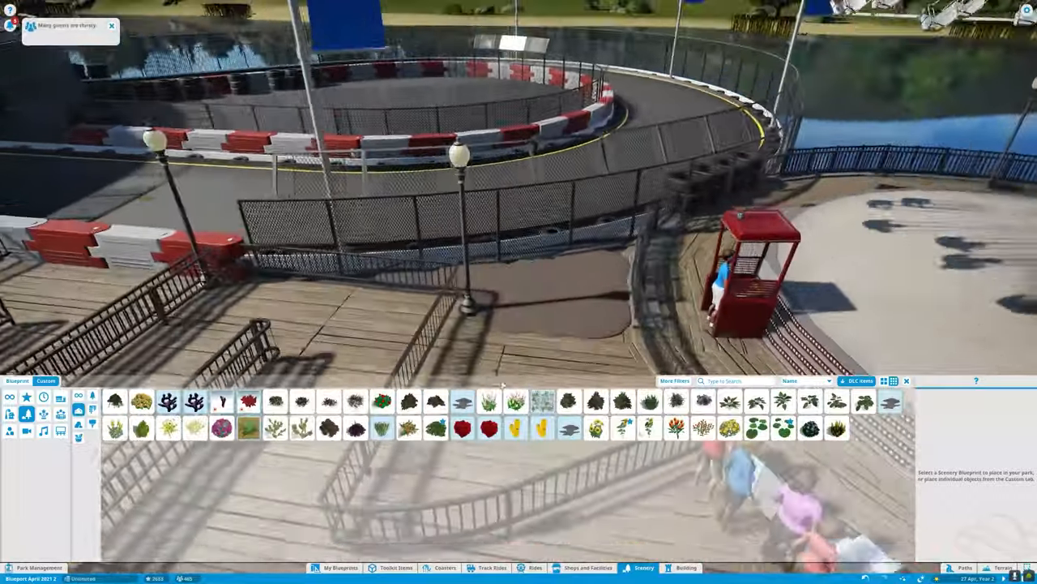
click(141, 433)
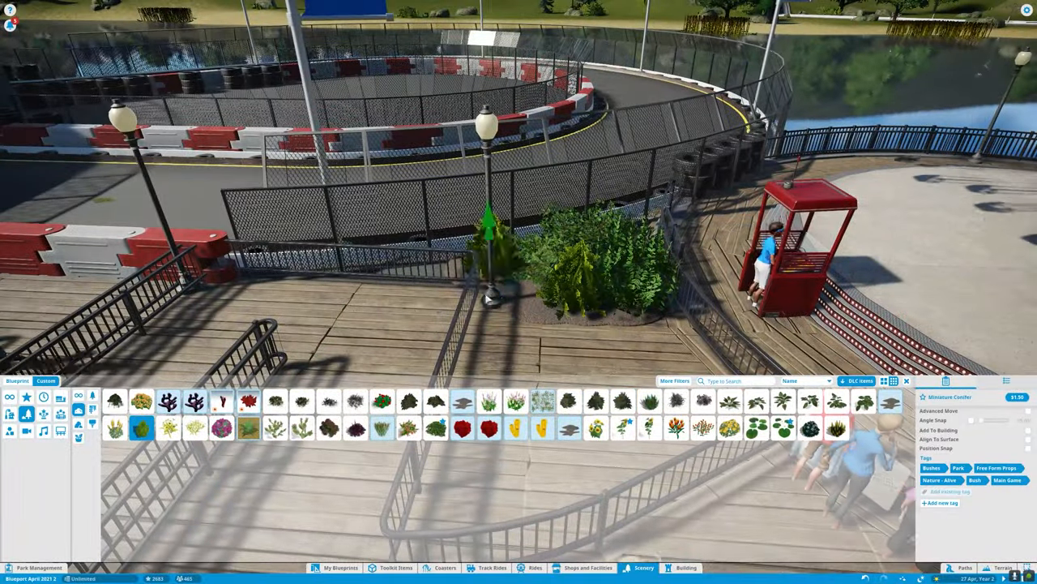